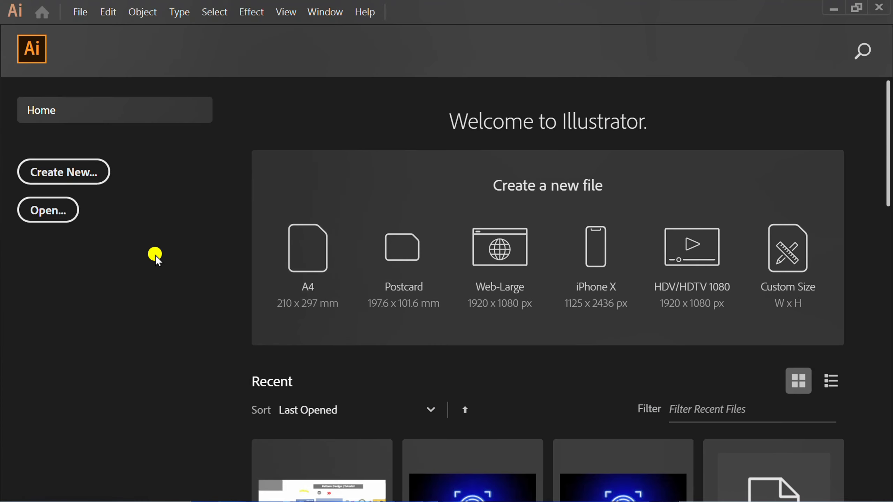
Step: Create a new landscape document 1280 pt wide by 720 pt tall
{"action": "left_click", "coordinate": [63, 172]}
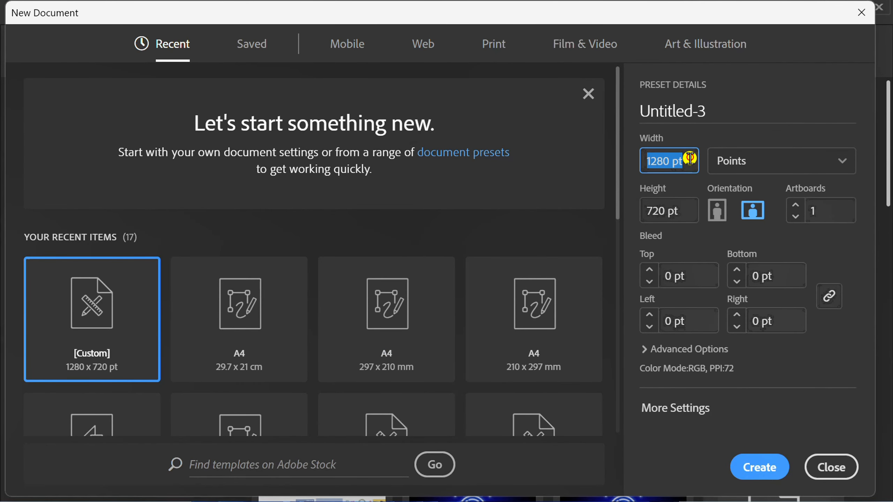
{"action": "key", "text": "Tab"}
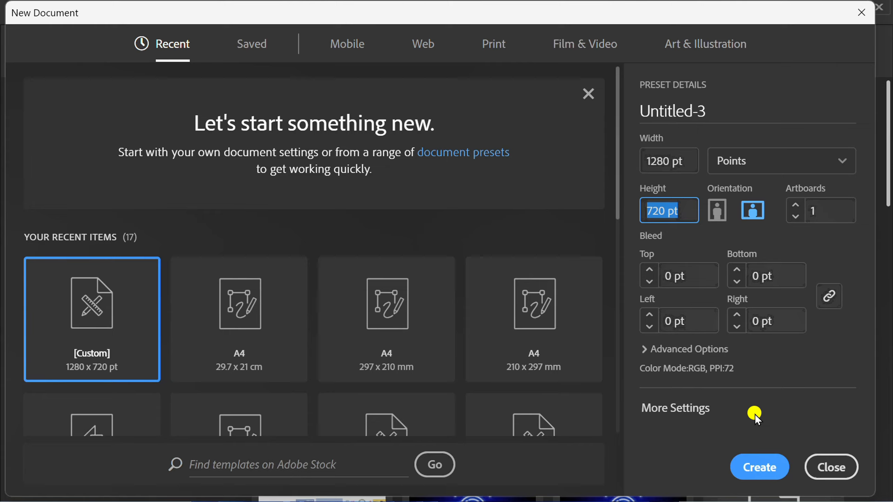
{"action": "left_click", "coordinate": [758, 467]}
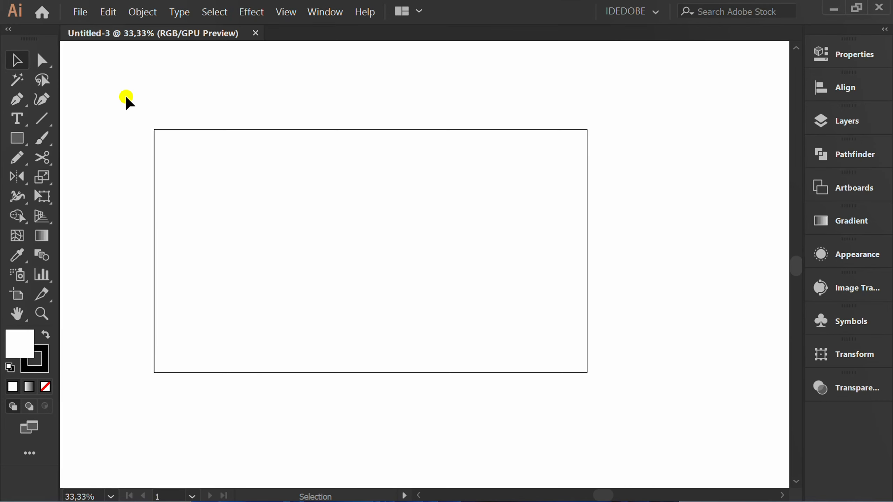
Step: Place the forest road photo and stretch it to fill the 1280 × 720 artboard
{"action": "left_click", "coordinate": [80, 11]}
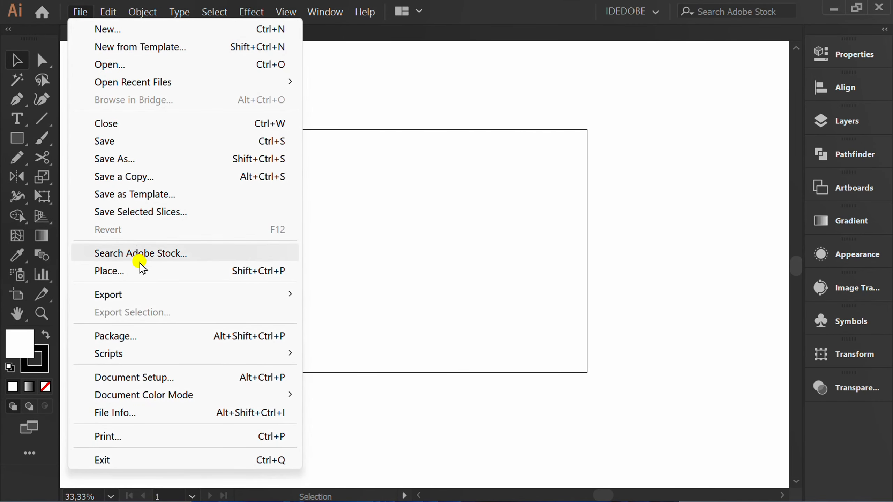
{"action": "left_click", "coordinate": [109, 270]}
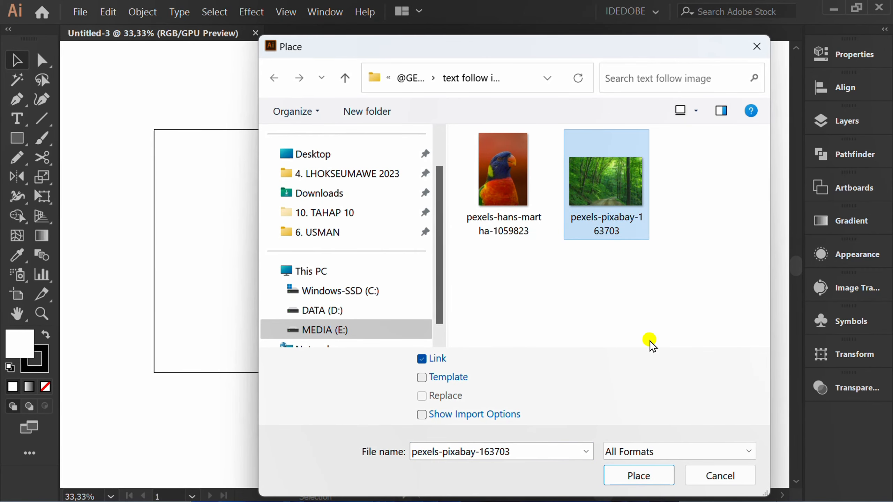
{"action": "left_click", "coordinate": [637, 475]}
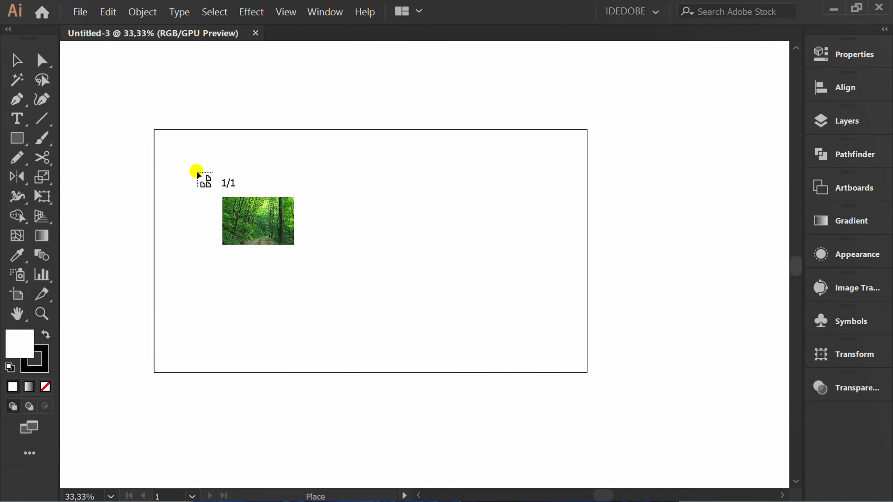
{"action": "left_click_drag", "start_coordinate": [197, 172], "coordinate": [506, 359]}
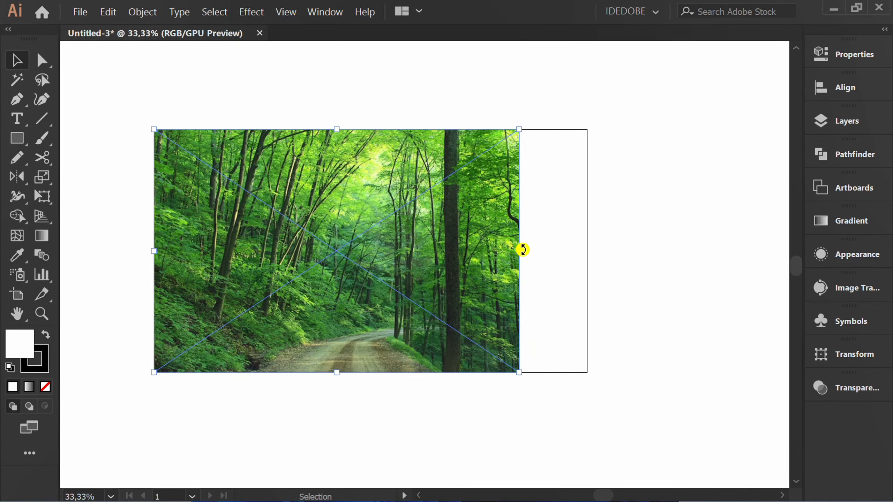
{"action": "left_click_drag", "start_coordinate": [518, 250], "coordinate": [590, 258]}
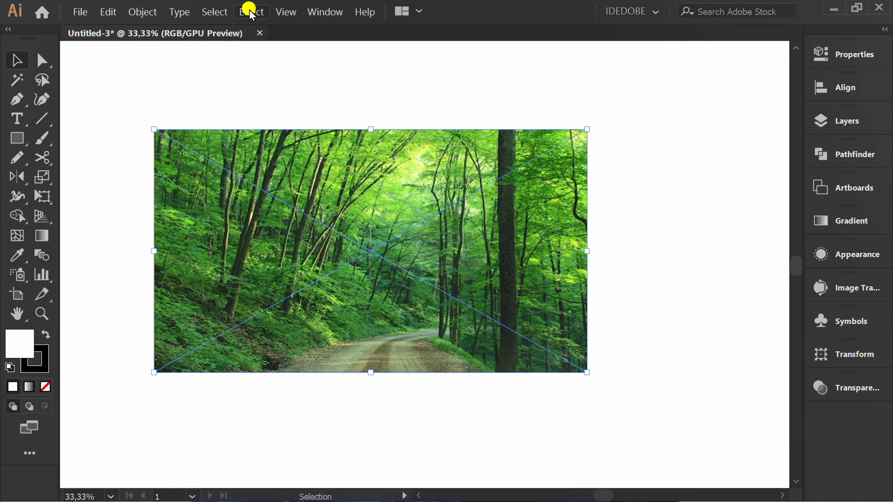
Step: Apply a 10-pixel Gaussian Blur to the forest photo with preview on
{"action": "left_click", "coordinate": [250, 11]}
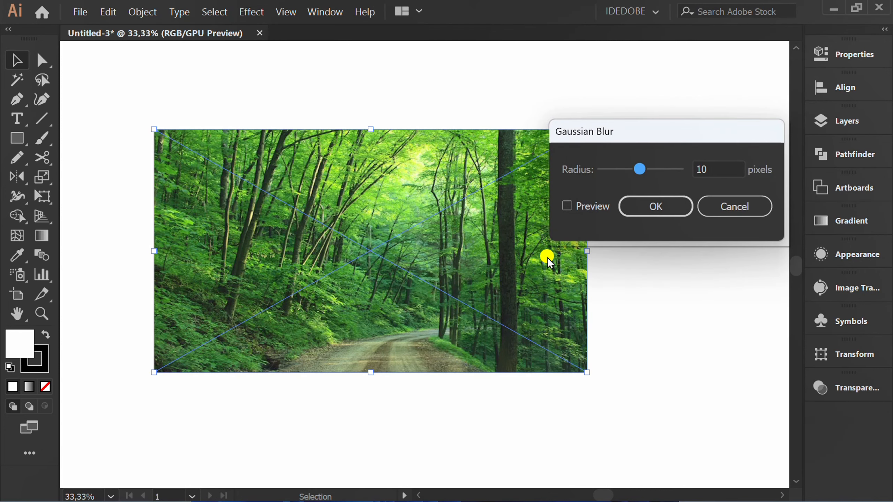
{"action": "left_click", "coordinate": [567, 207]}
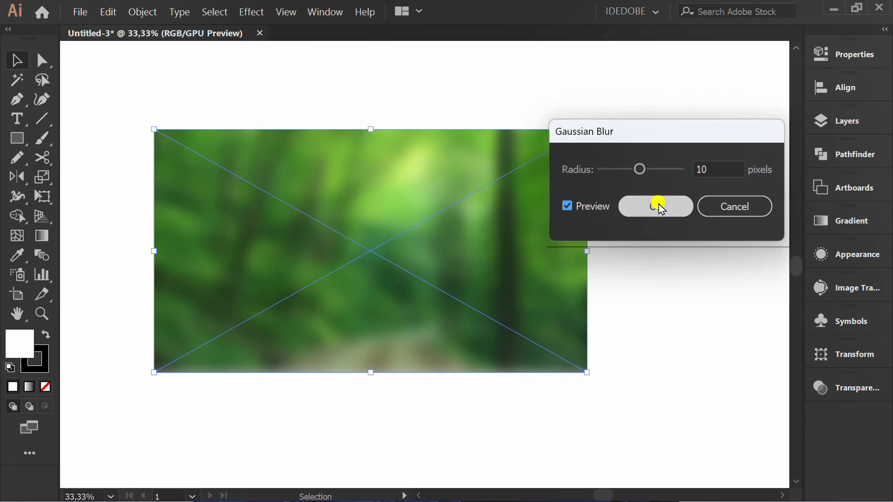
{"action": "left_click", "coordinate": [655, 206]}
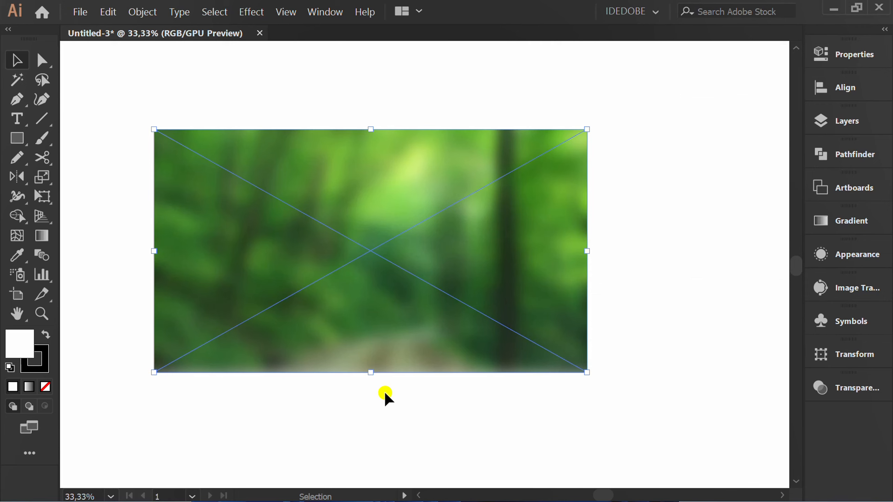
Step: Draw an artboard-sized rectangle and fill it with a black gradient fading out toward the right
{"action": "left_click", "coordinate": [17, 138]}
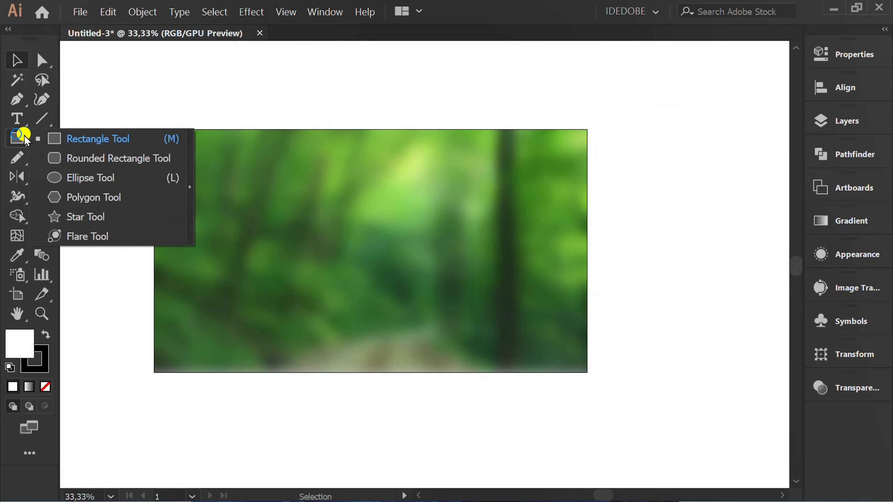
{"action": "left_click", "coordinate": [98, 138]}
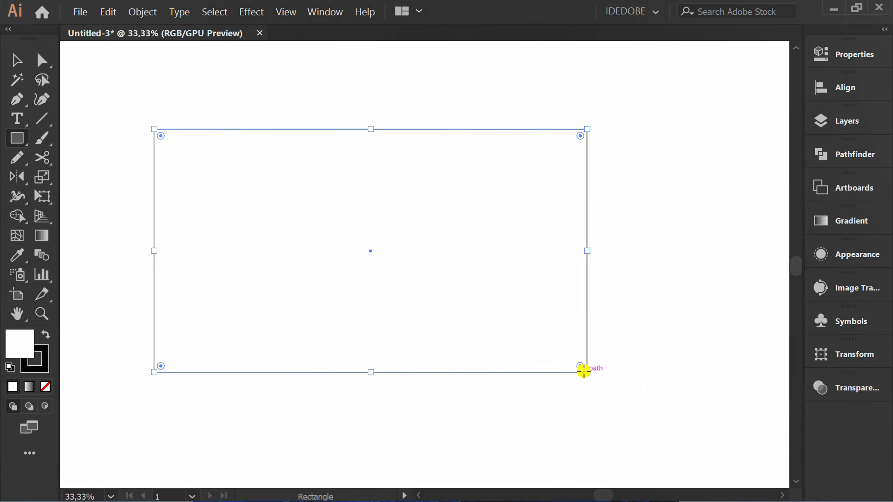
{"action": "left_click", "coordinate": [852, 220]}
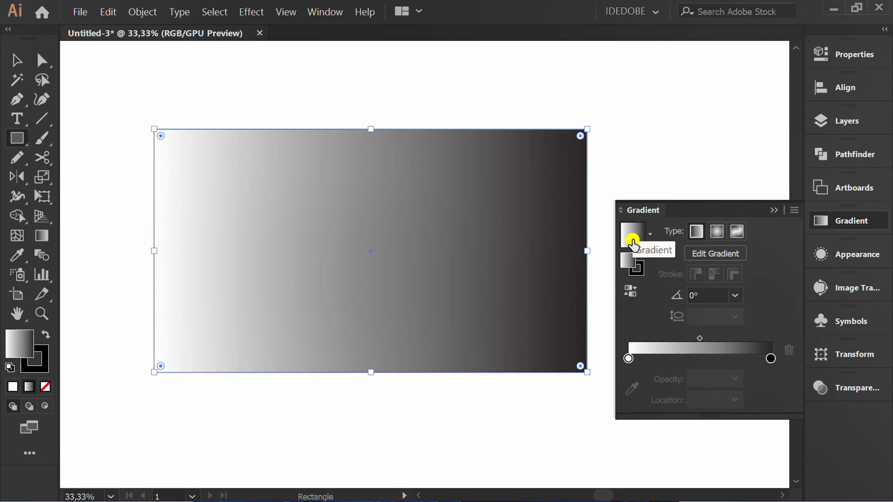
{"action": "left_click", "coordinate": [628, 359]}
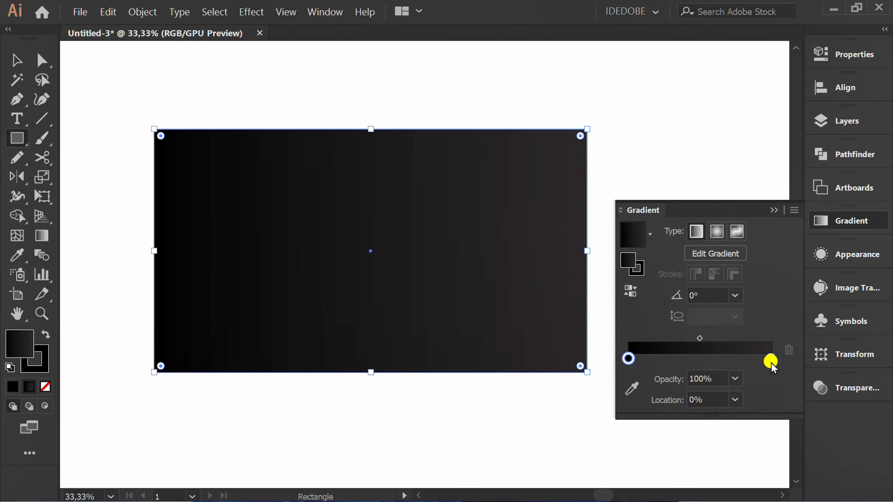
{"action": "left_click", "coordinate": [770, 357]}
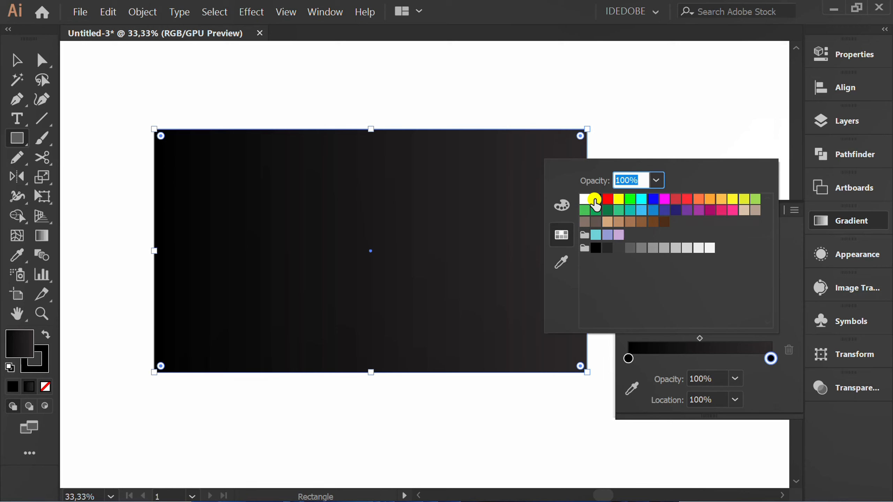
{"action": "left_click", "coordinate": [655, 181]}
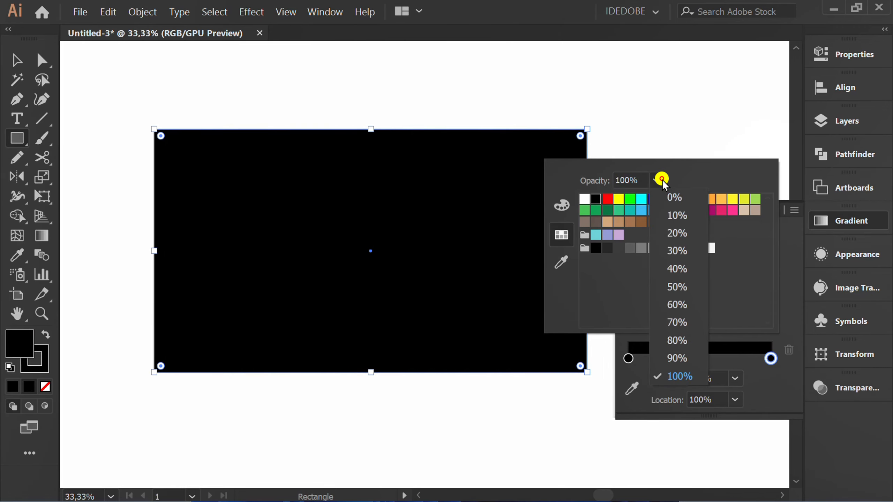
{"action": "left_click", "coordinate": [674, 197]}
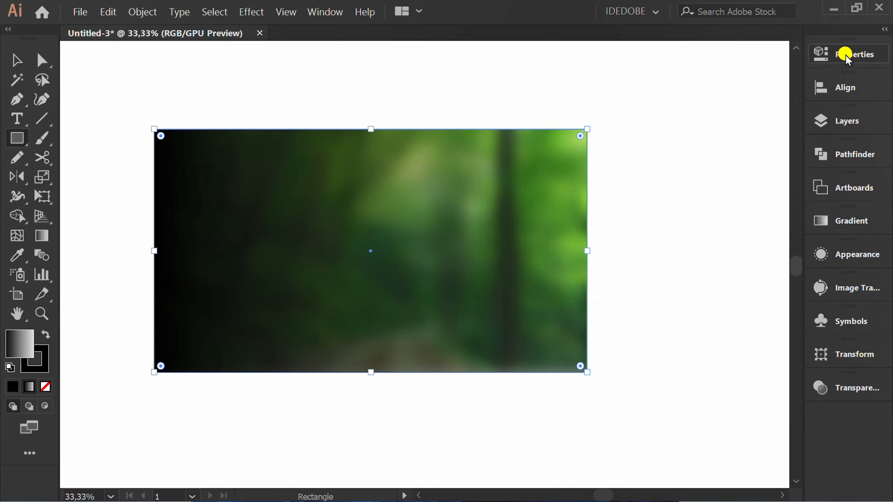
Step: Set the gradient rectangle to 35% opacity with no stroke, then deselect
{"action": "left_click", "coordinate": [854, 54]}
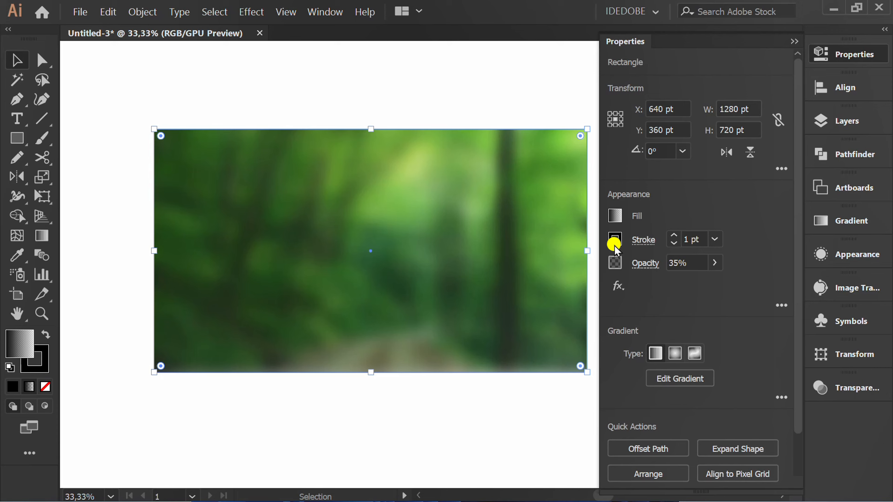
{"action": "left_click", "coordinate": [615, 239]}
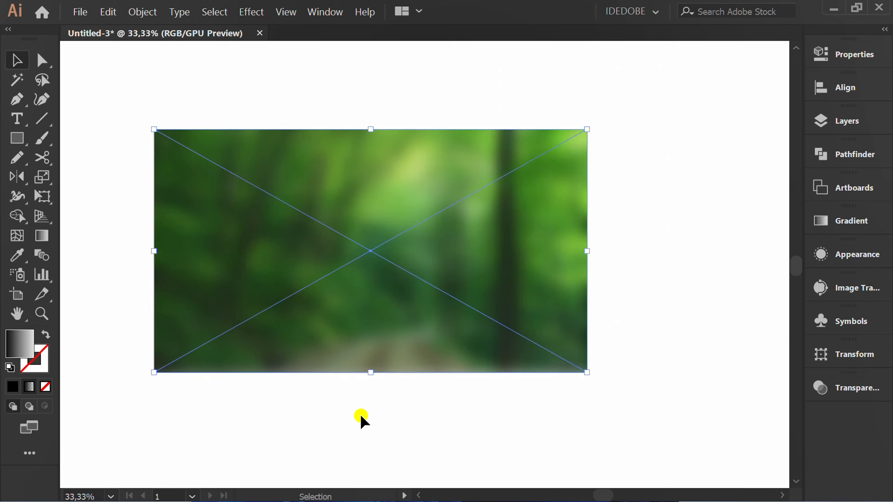
{"action": "left_click", "coordinate": [362, 417]}
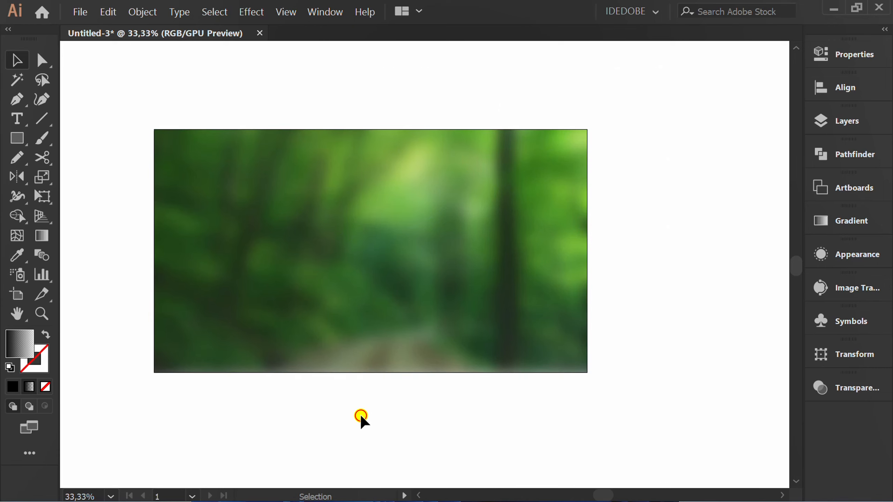
{"action": "mouse_move", "coordinate": [284, 307]}
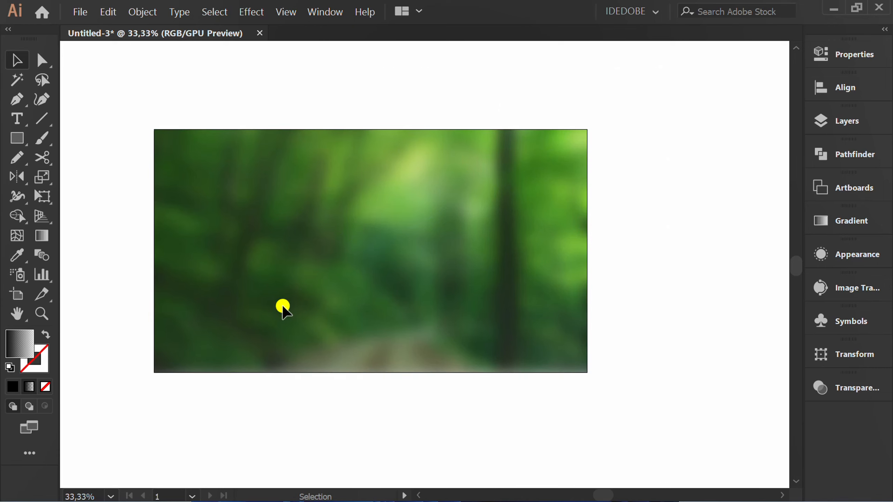
Step: Place the parrot photo large into the document beside the forest banner
{"action": "left_click", "coordinate": [79, 11]}
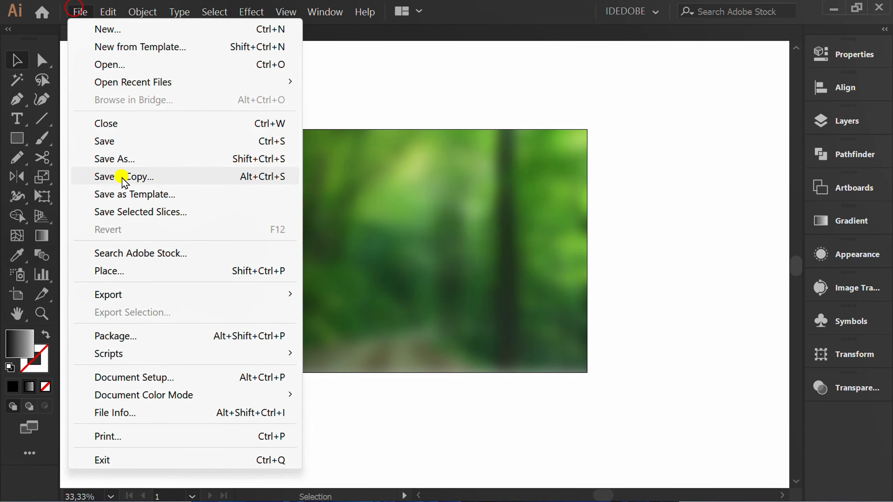
{"action": "left_click", "coordinate": [108, 271]}
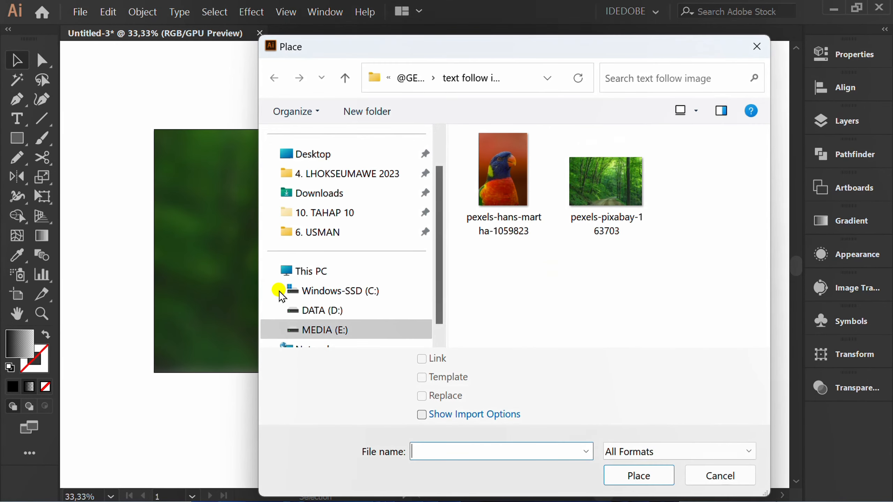
{"action": "left_click", "coordinate": [503, 169]}
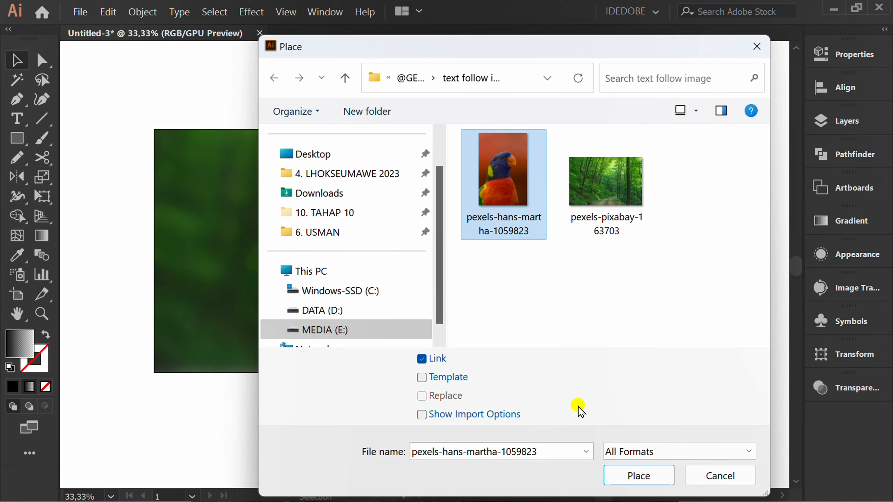
{"action": "left_click", "coordinate": [637, 475]}
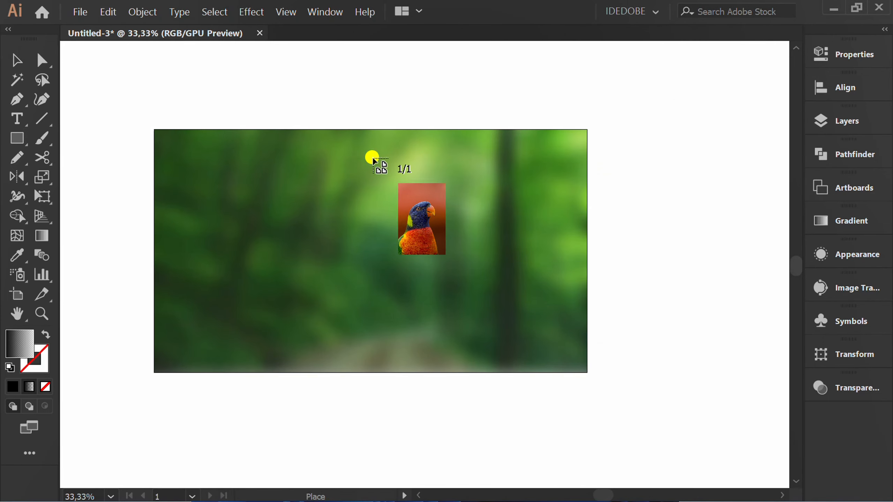
{"action": "left_click_drag", "start_coordinate": [373, 160], "coordinate": [544, 424]}
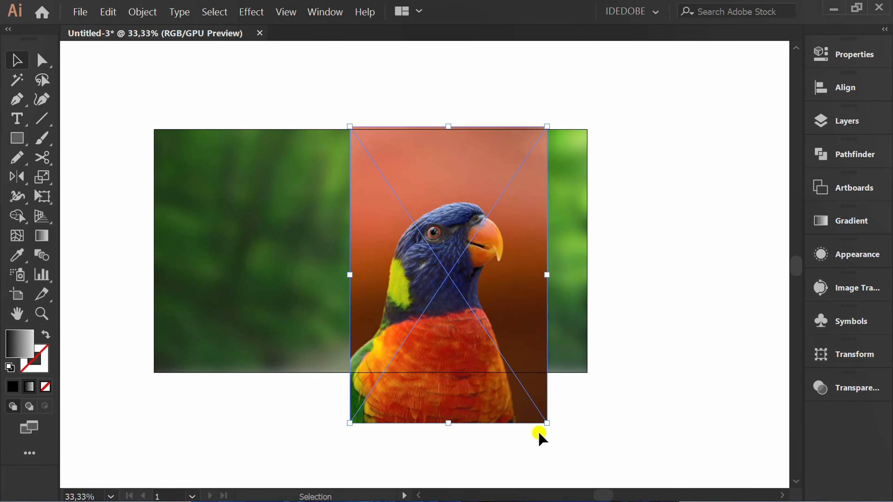
{"action": "left_click_drag", "start_coordinate": [540, 434], "coordinate": [527, 288]}
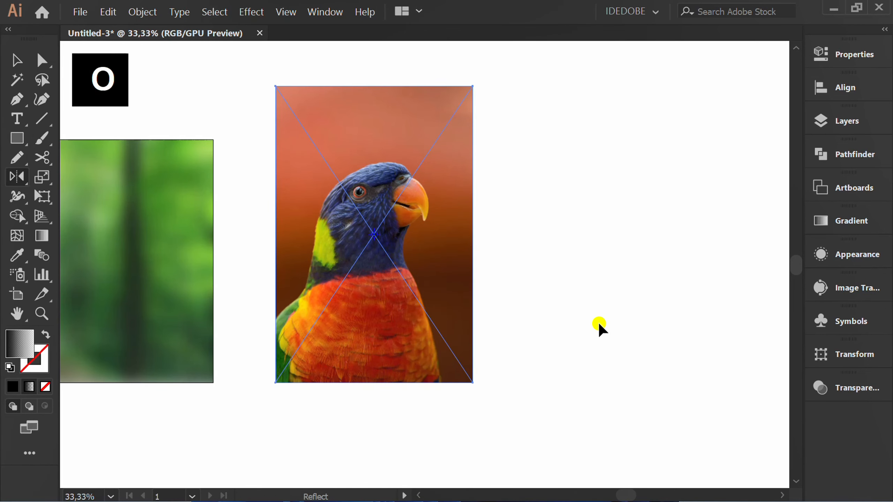
{"action": "mouse_move", "coordinate": [473, 250]}
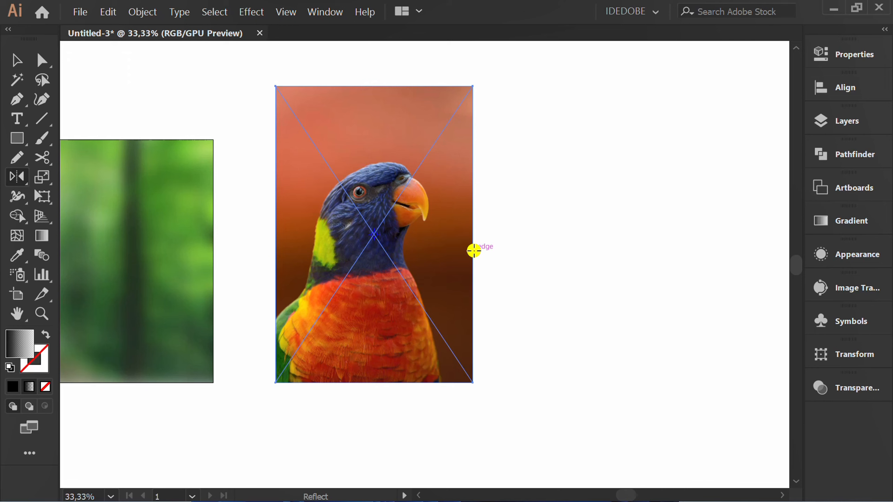
Step: Mirror the parrot photo across a vertical axis so the bird faces left, and position it
{"action": "left_click_drag", "start_coordinate": [473, 250], "coordinate": [507, 315]}
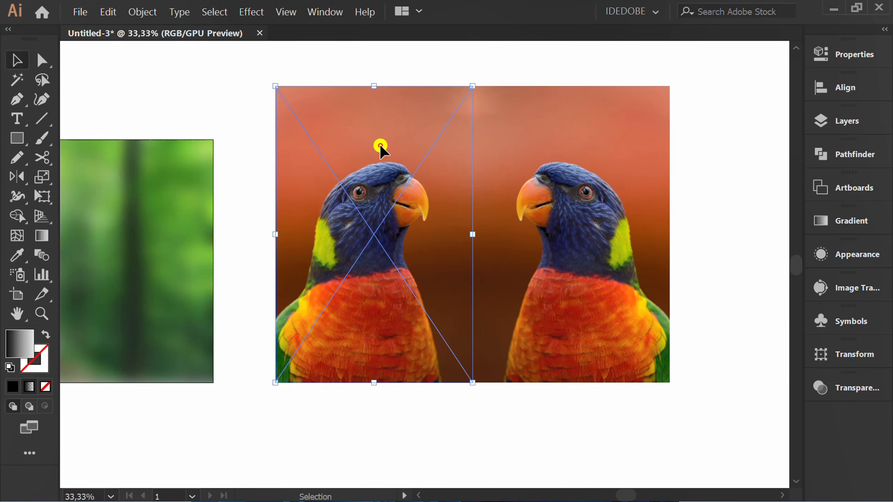
{"action": "left_click_drag", "start_coordinate": [379, 145], "coordinate": [525, 216]}
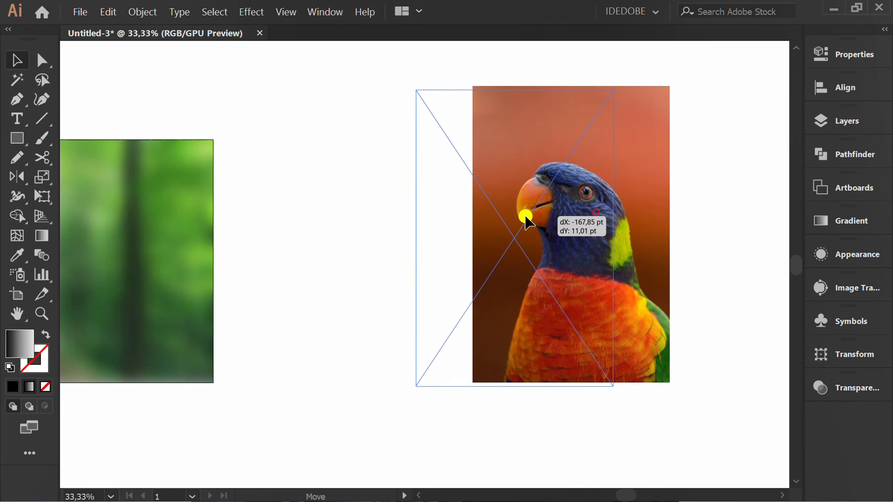
{"action": "left_click_drag", "start_coordinate": [527, 218], "coordinate": [370, 424]}
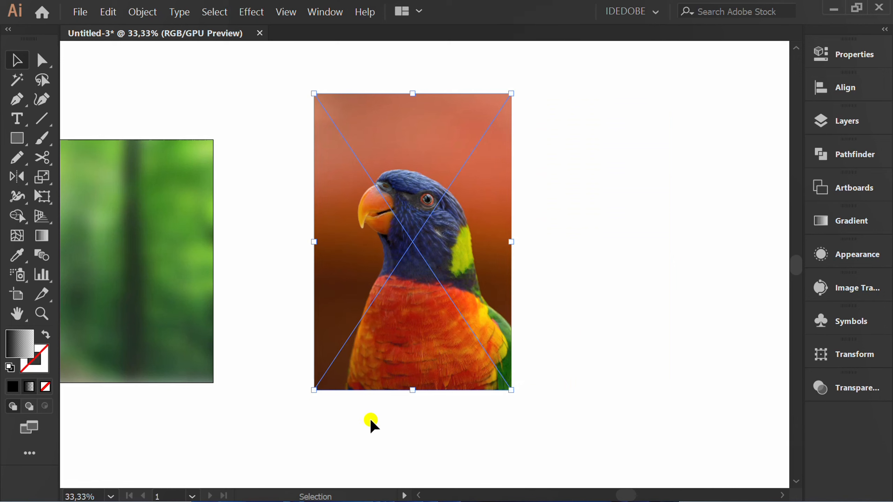
{"action": "left_click", "coordinate": [383, 414]}
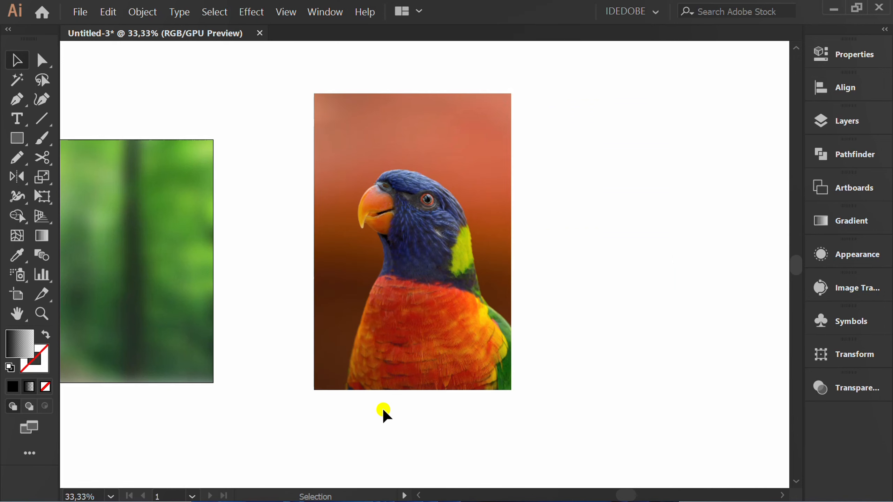
{"action": "mouse_move", "coordinate": [16, 99]}
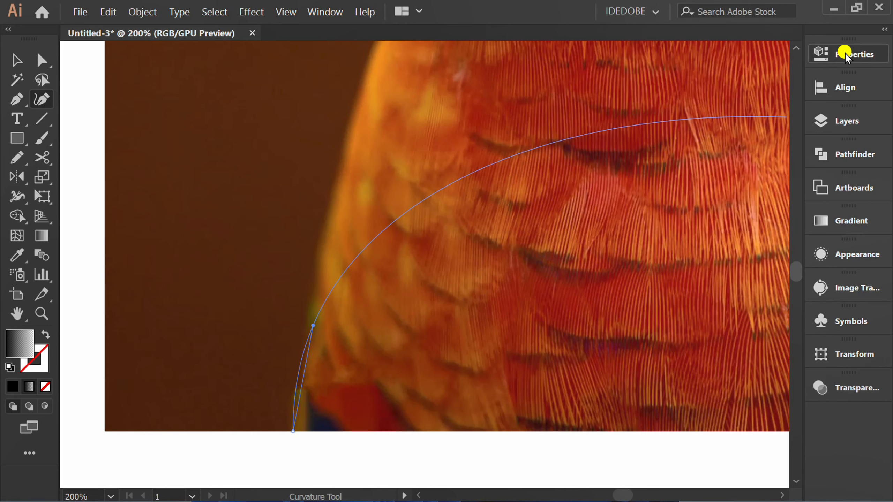
Step: Mask the traced parrot with a clipping mask and align it to the right of the banner
{"action": "left_click", "coordinate": [847, 54]}
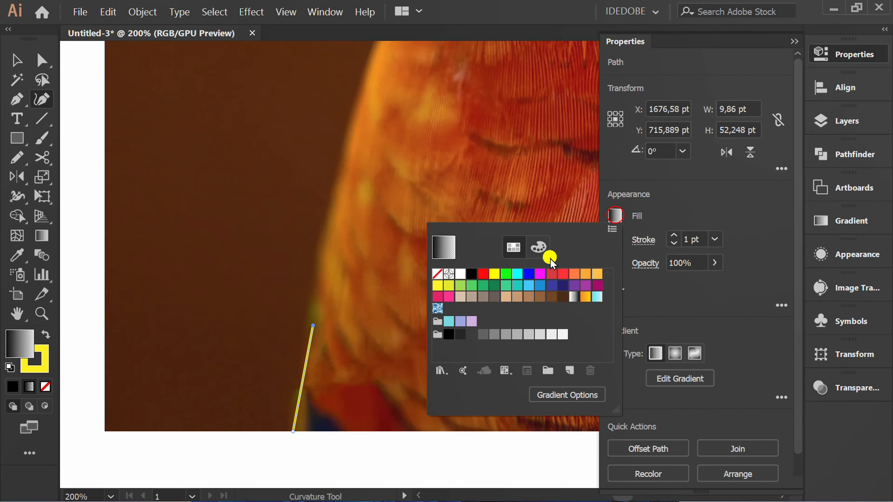
{"action": "left_click", "coordinate": [437, 274]}
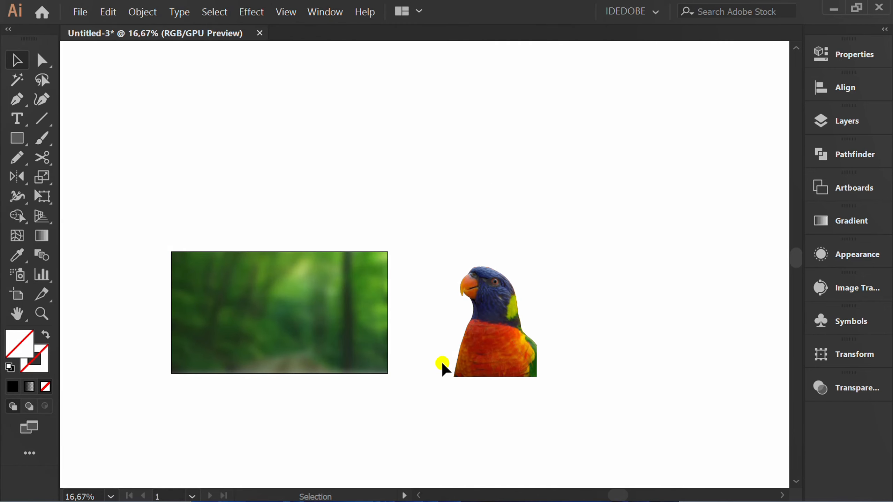
{"action": "left_click_drag", "start_coordinate": [444, 364], "coordinate": [339, 353]}
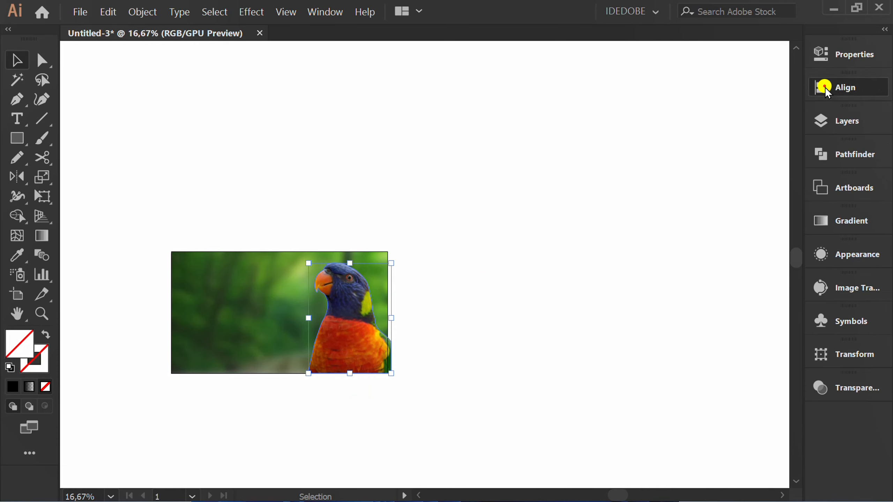
{"action": "left_click", "coordinate": [846, 87]}
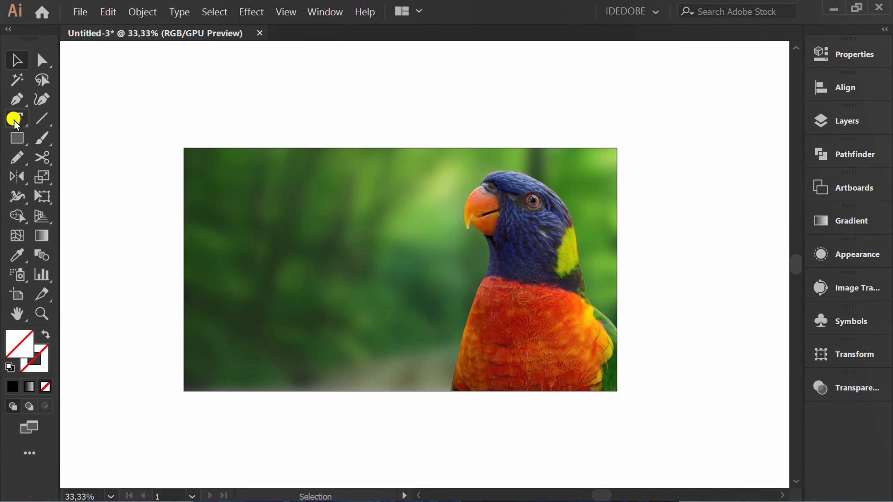
Step: Draw a Lorem ipsum text area on the banner in Montserrat at 35 pt
{"action": "left_click", "coordinate": [17, 118]}
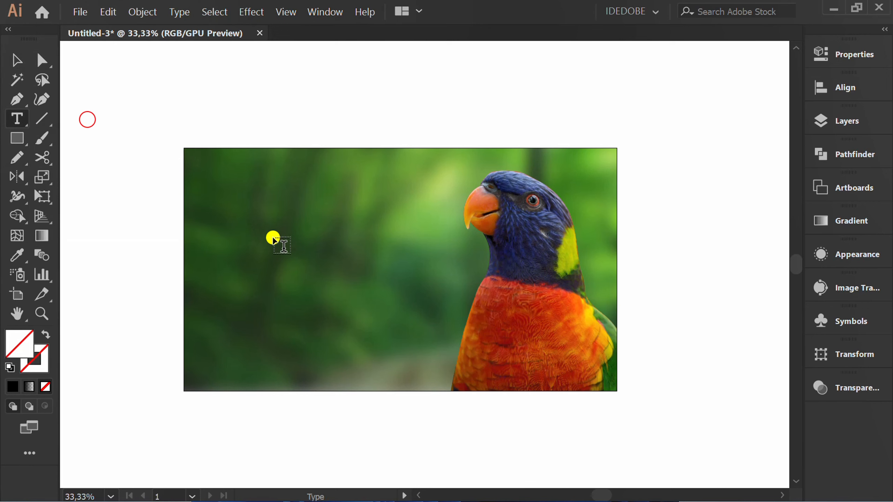
{"action": "left_click_drag", "start_coordinate": [274, 237], "coordinate": [546, 358]}
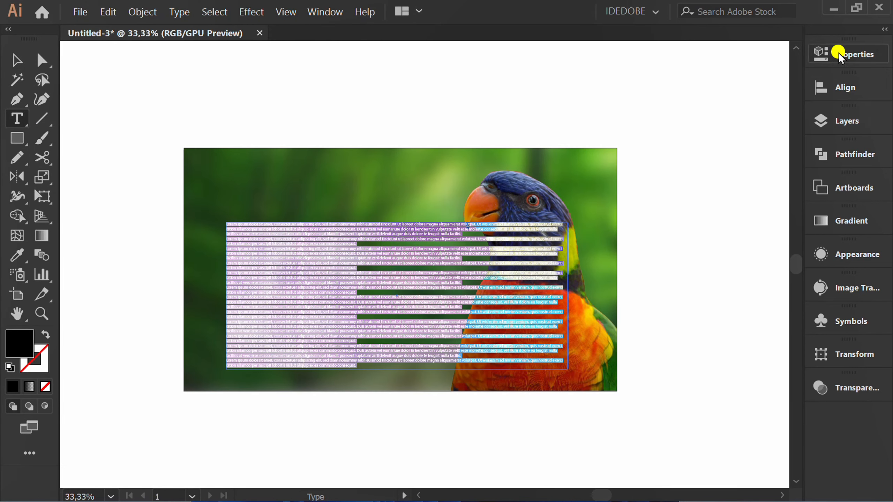
{"action": "type", "text": "m"}
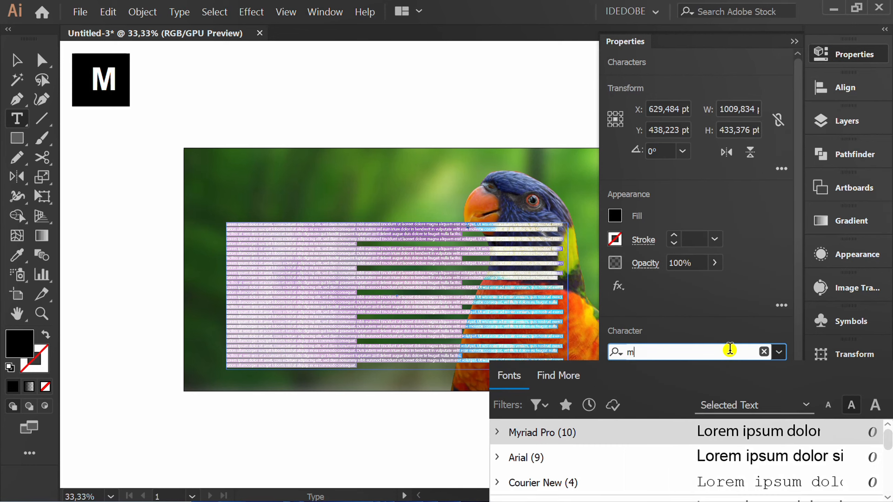
{"action": "type", "text": "ontserrat"}
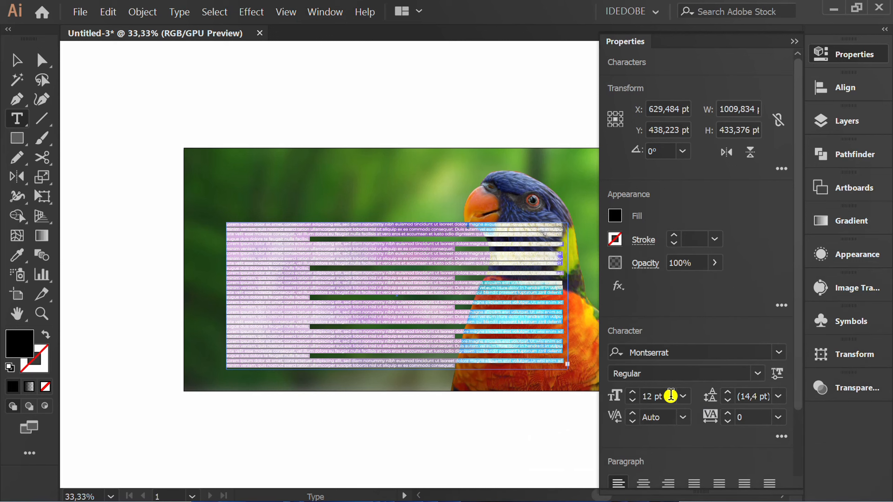
{"action": "type", "text": "35"}
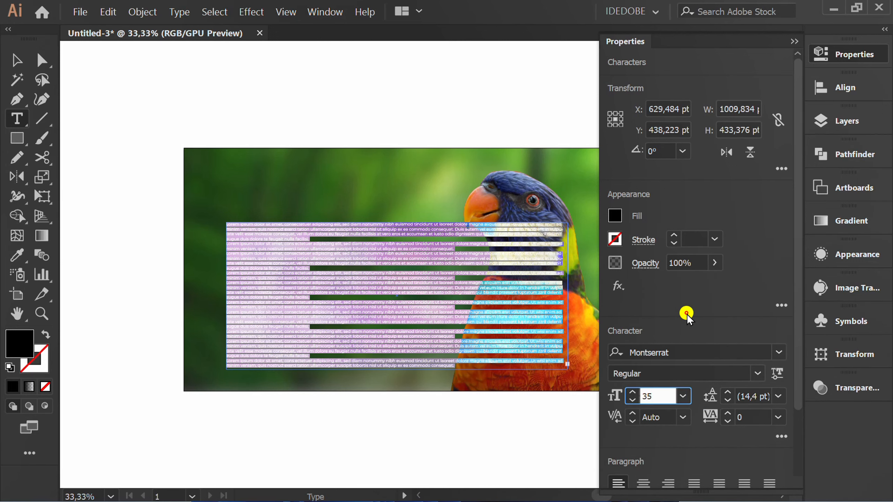
{"action": "left_click", "coordinate": [615, 215]}
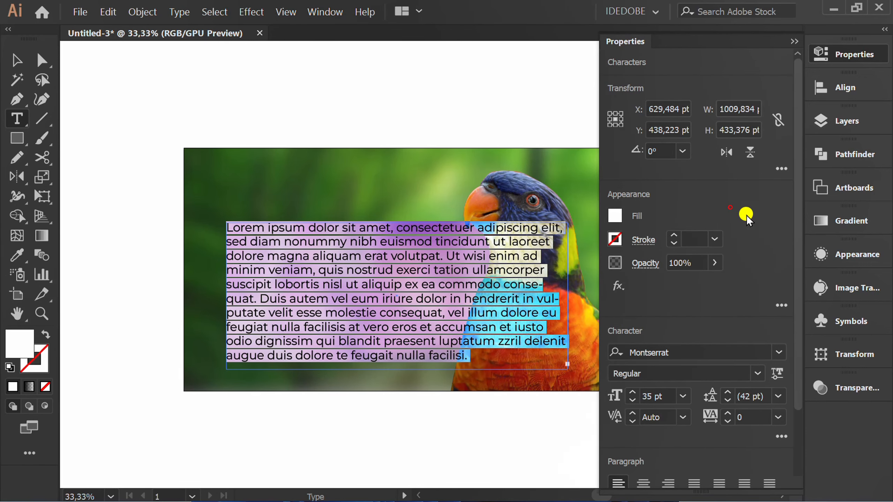
Step: Make the paragraph white and justified with the last line left-aligned
{"action": "scroll", "scroll_direction": "down", "scroll_amount": 3}
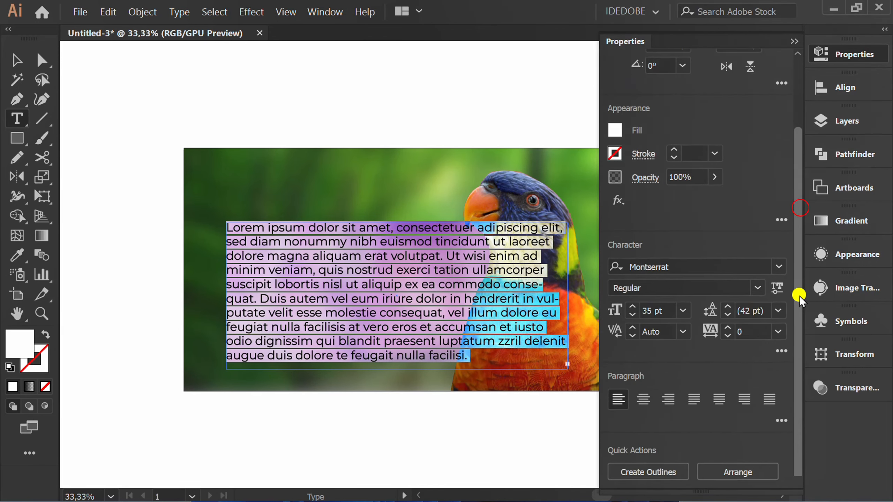
{"action": "mouse_move", "coordinate": [692, 399]}
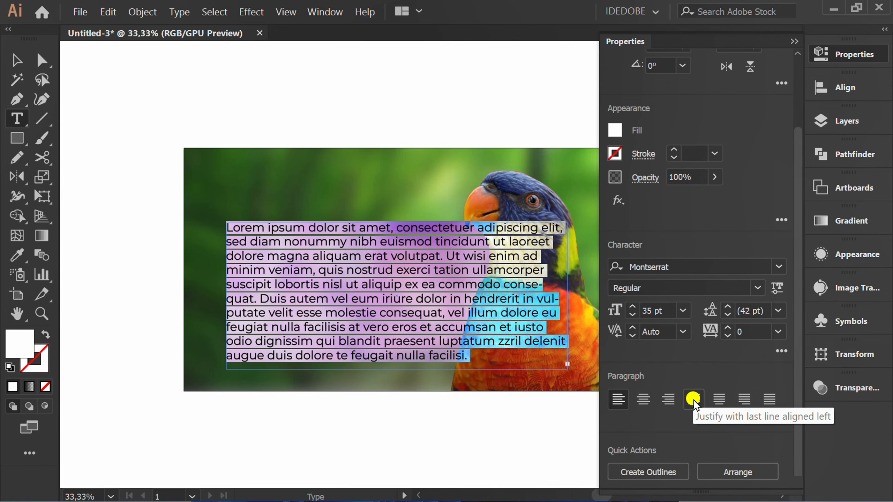
{"action": "left_click", "coordinate": [692, 399]}
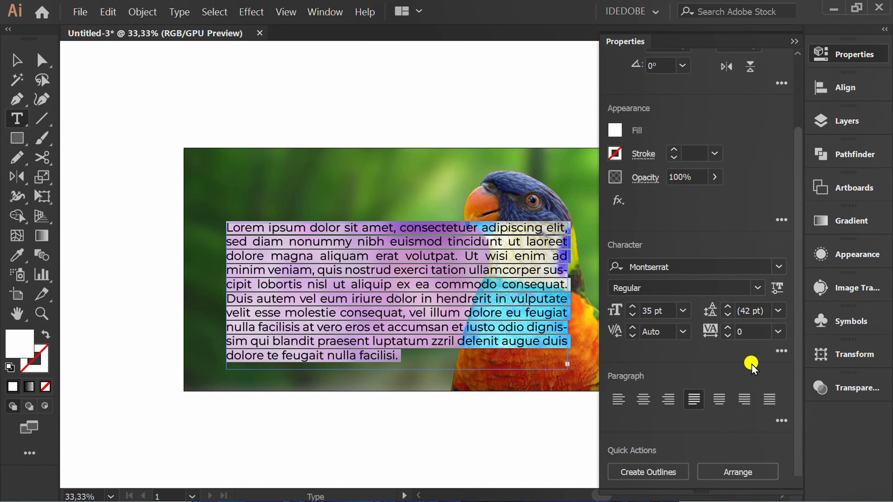
{"action": "left_click", "coordinate": [793, 42]}
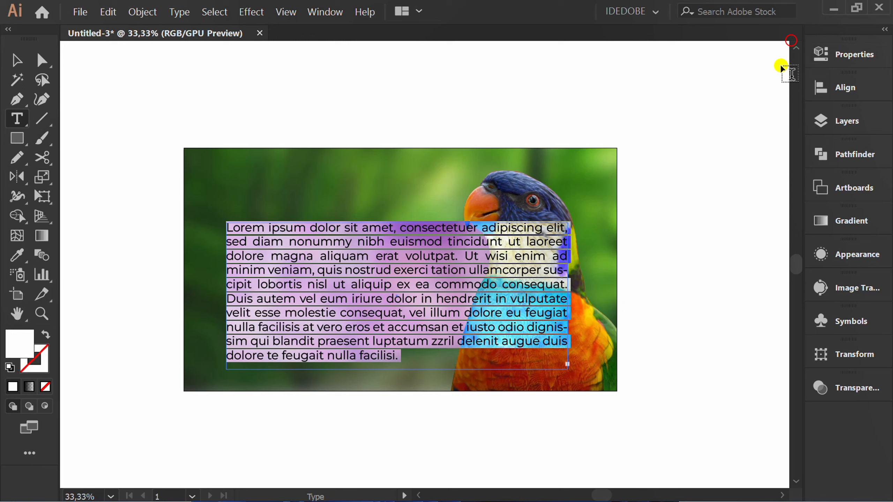
Step: Bring the cut-out parrot to front so it covers the paragraph's line ends
{"action": "key", "text": "Escape"}
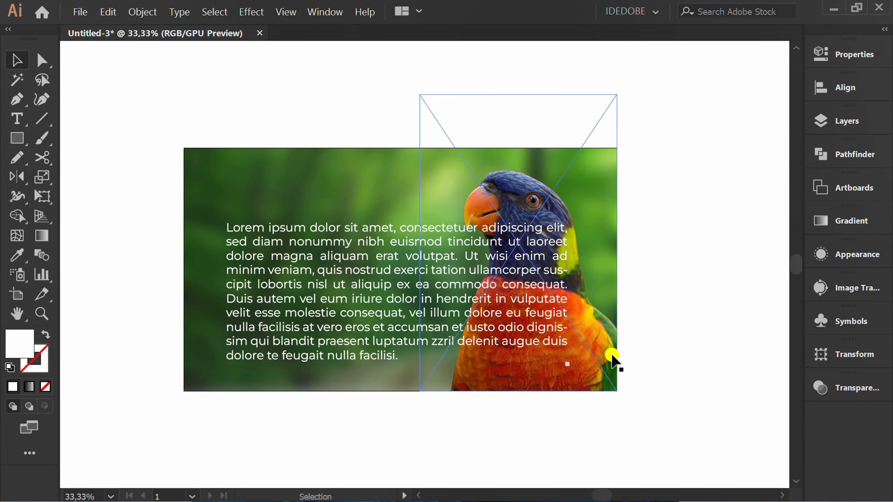
{"action": "right_click", "coordinate": [613, 361]}
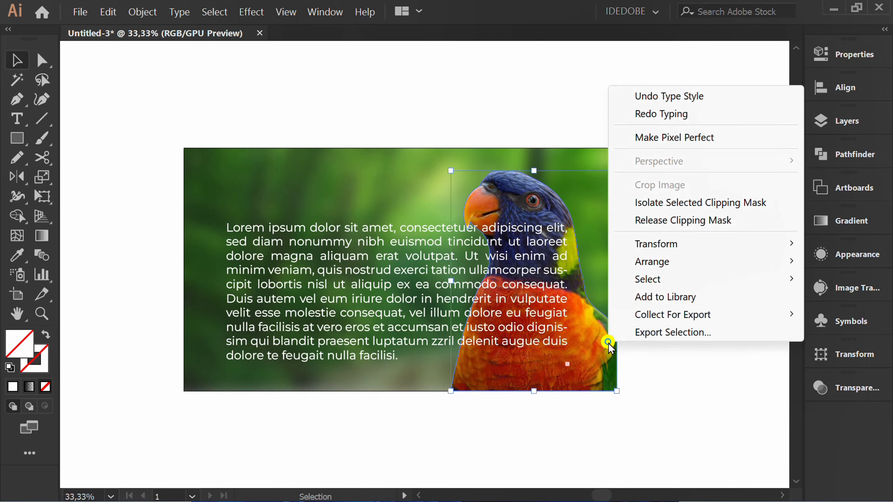
{"action": "mouse_move", "coordinate": [655, 261]}
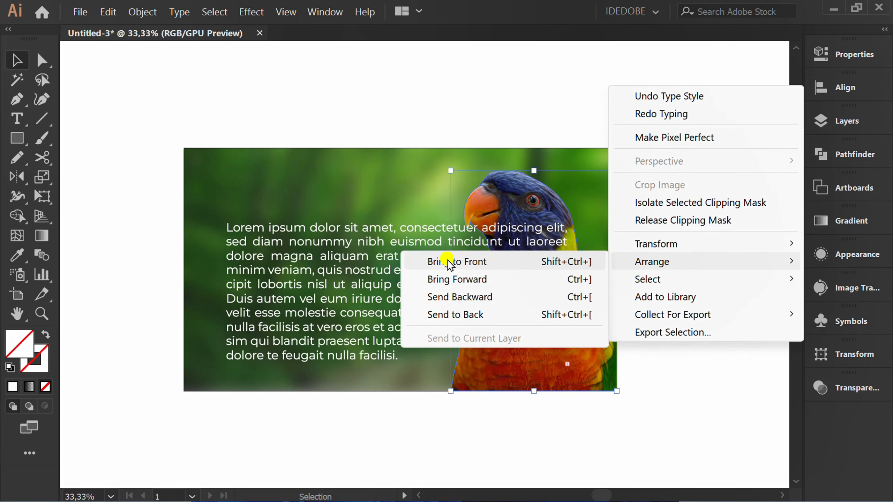
{"action": "left_click", "coordinate": [458, 261]}
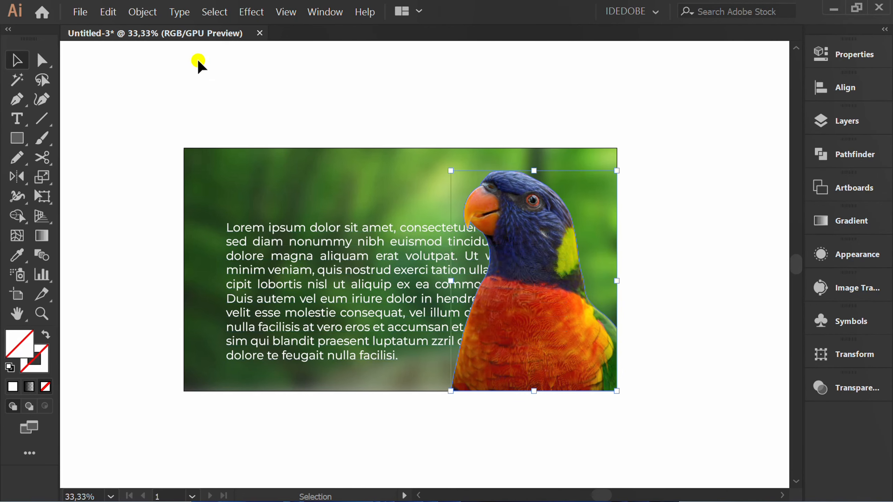
{"action": "left_click", "coordinate": [141, 11]}
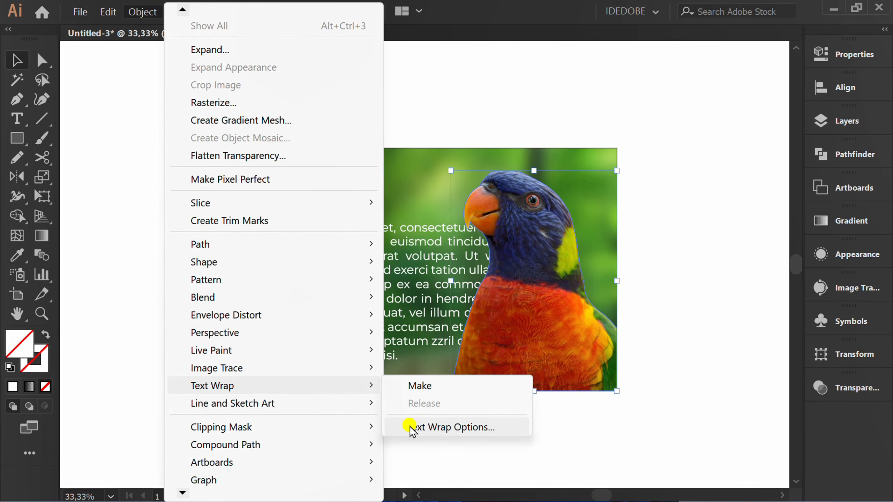
Step: Set the Text Wrap Options offset to 20 pt and confirm
{"action": "left_click", "coordinate": [456, 427]}
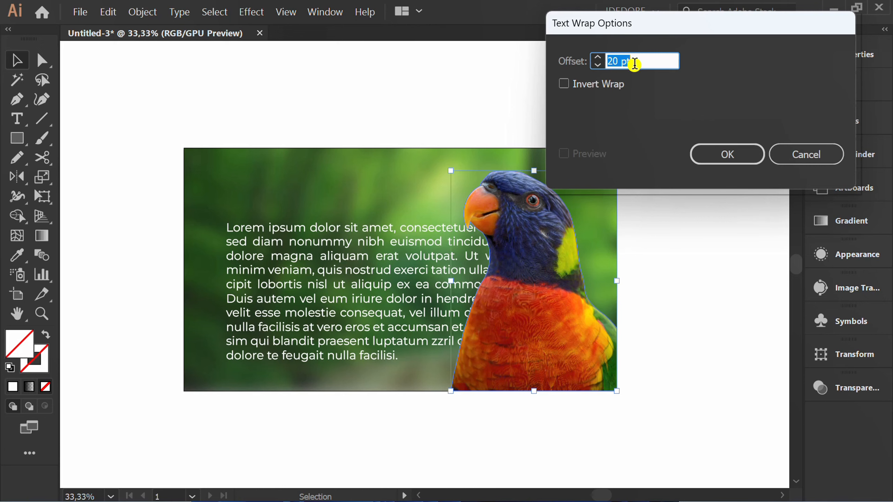
{"action": "left_click", "coordinate": [597, 64]}
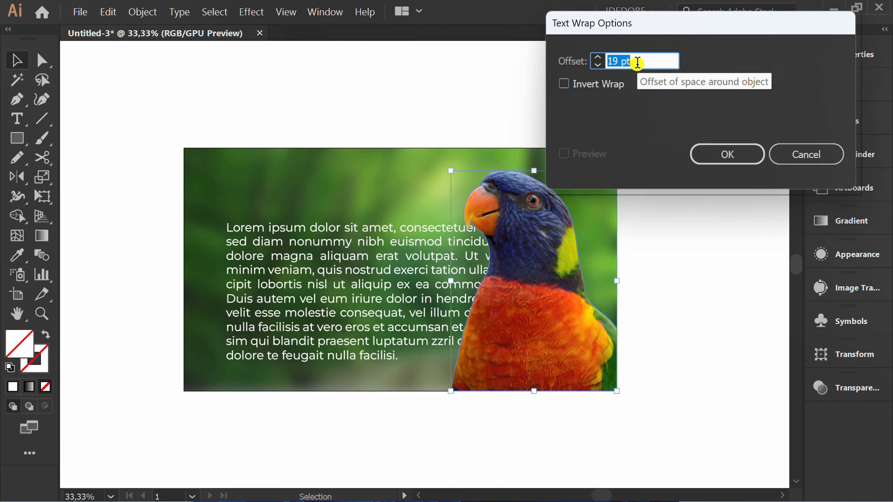
{"action": "left_click", "coordinate": [597, 58]}
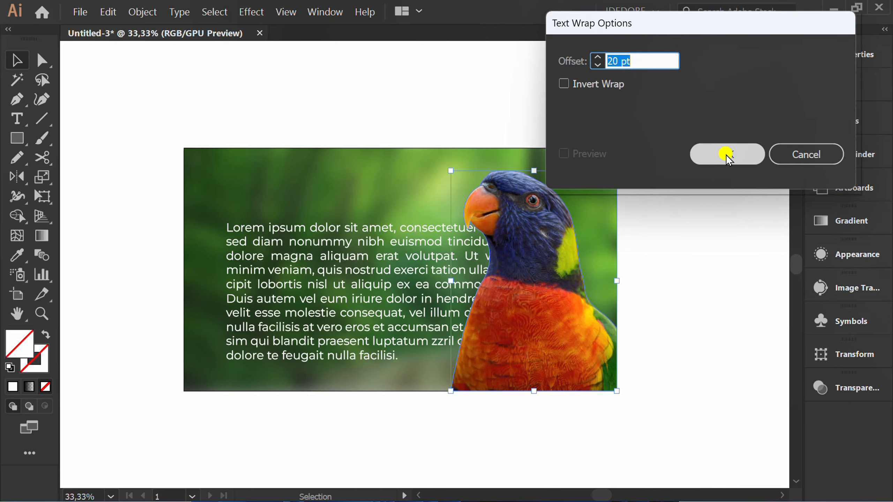
{"action": "left_click", "coordinate": [726, 154]}
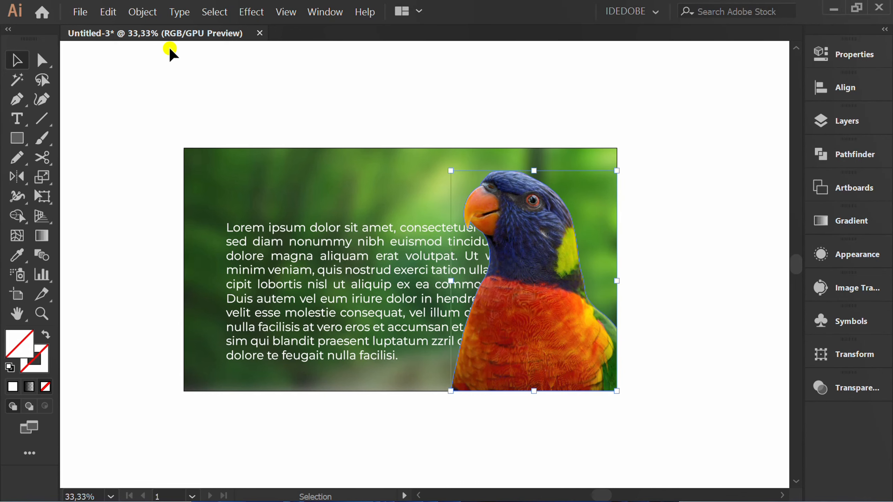
Step: Apply Text Wrap Make so the paragraph flows around the parrot, then widen its text box
{"action": "left_click", "coordinate": [141, 11]}
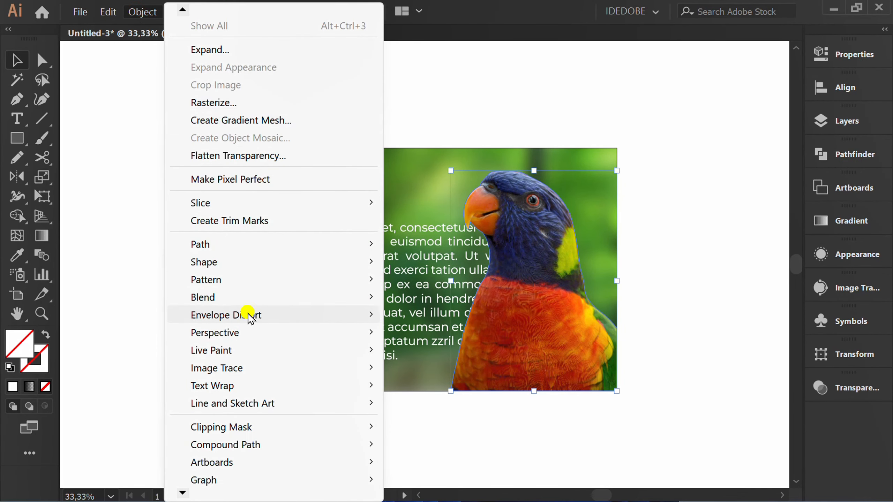
{"action": "mouse_move", "coordinate": [212, 385]}
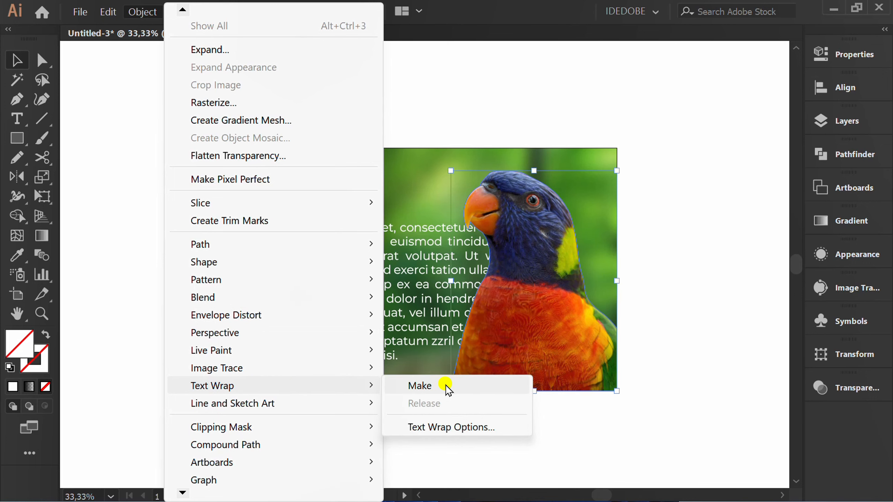
{"action": "left_click", "coordinate": [420, 386]}
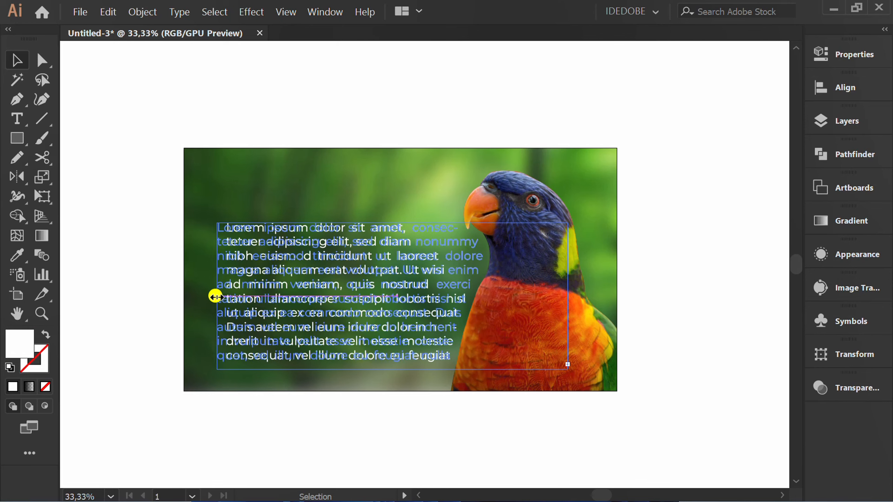
{"action": "left_click", "coordinate": [358, 434]}
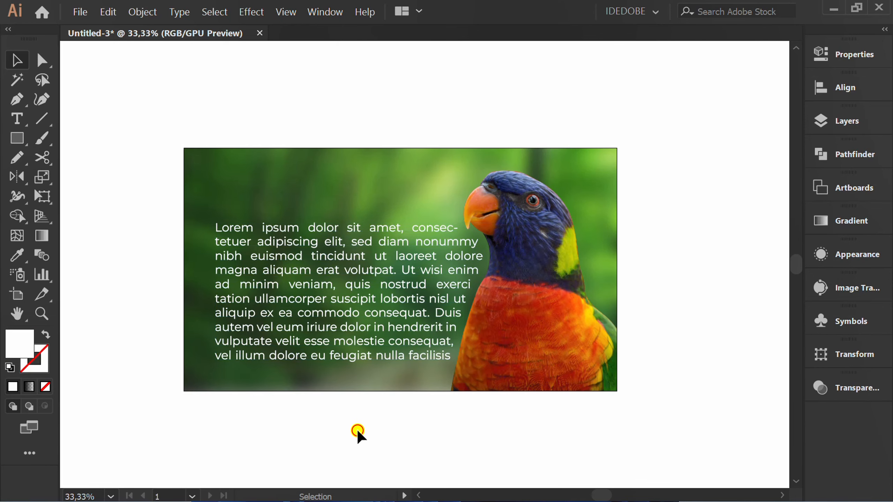
{"action": "left_click", "coordinate": [313, 305]}
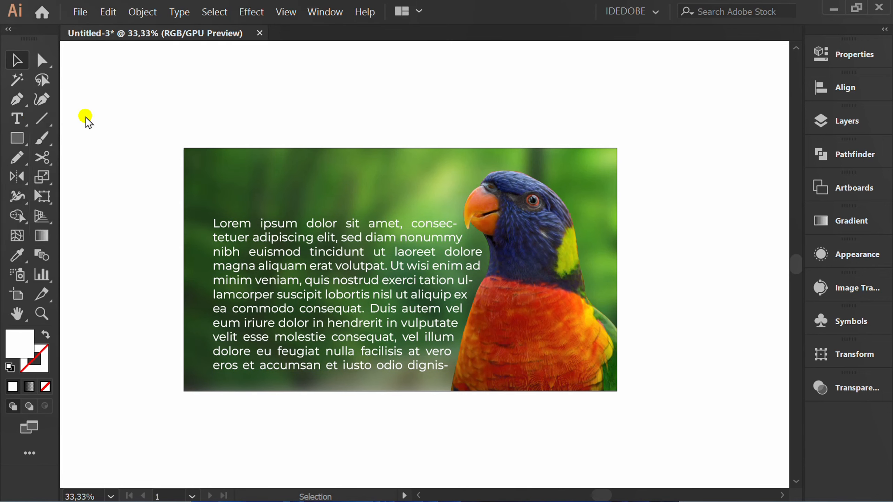
Step: Add a 'Lorem ipsum' title above the paragraph and fill it yellow
{"action": "left_click", "coordinate": [16, 118]}
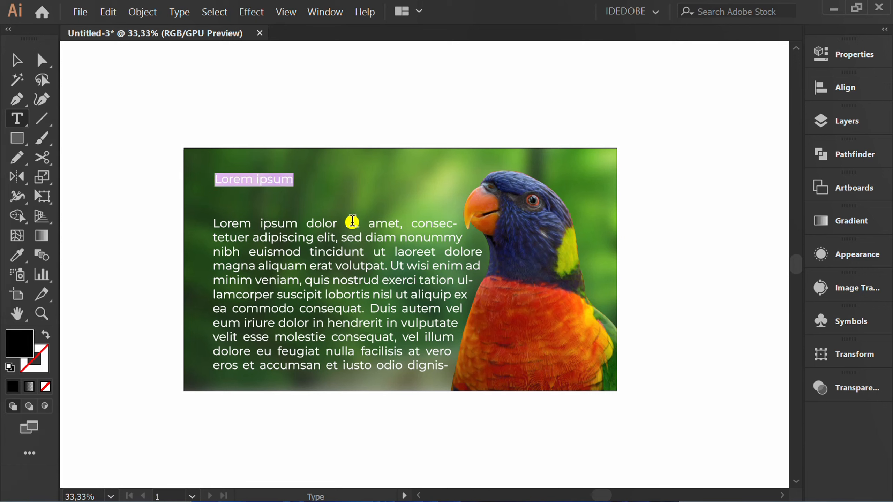
{"action": "left_click", "coordinate": [848, 54]}
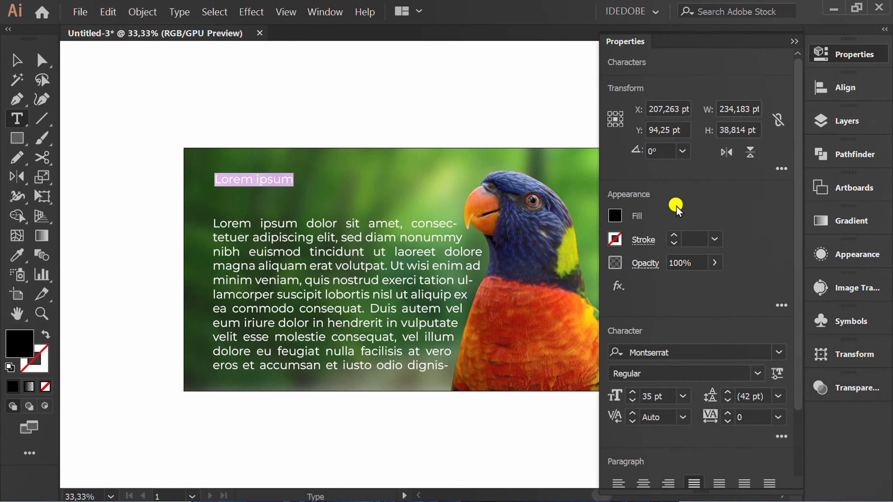
{"action": "left_click", "coordinate": [615, 215]}
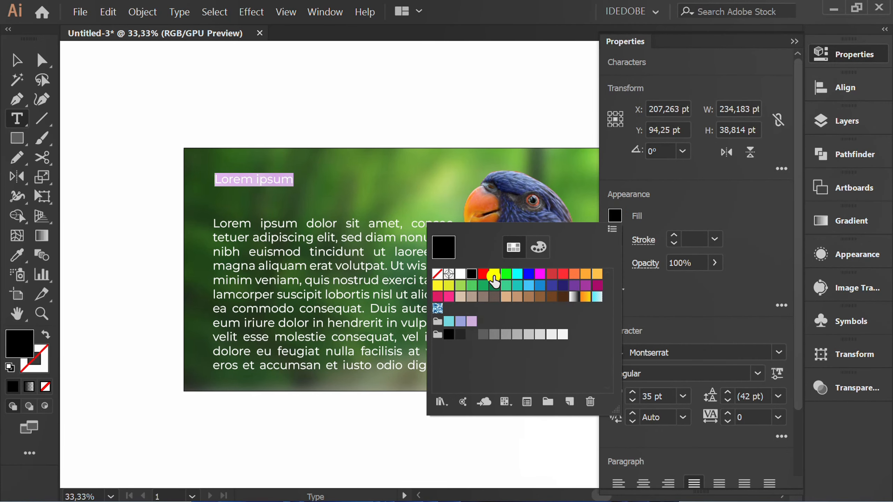
{"action": "left_click", "coordinate": [494, 274]}
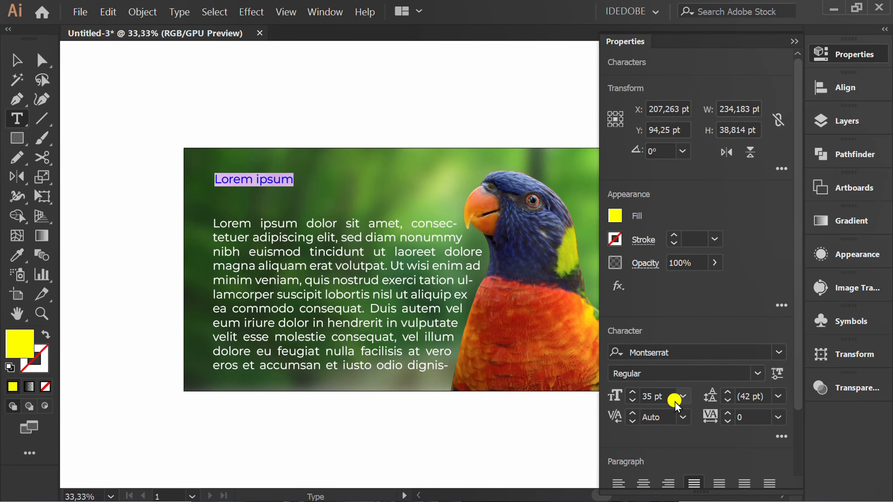
Step: Make the title 60 pt Montserrat SemiBold and finish editing
{"action": "left_click", "coordinate": [682, 397]}
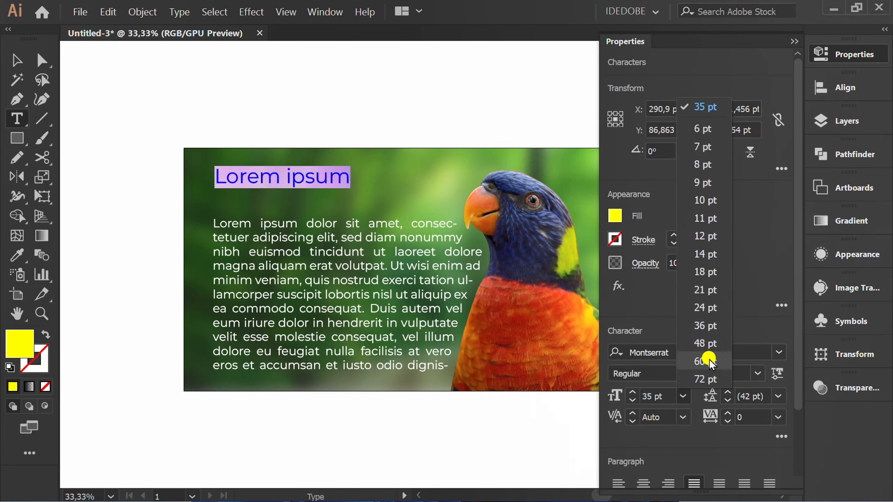
{"action": "left_click", "coordinate": [698, 361]}
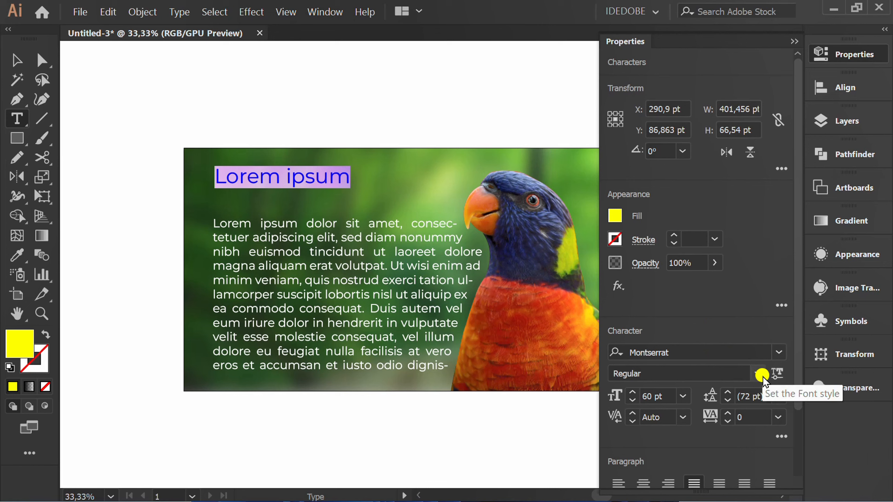
{"action": "left_click", "coordinate": [775, 373]}
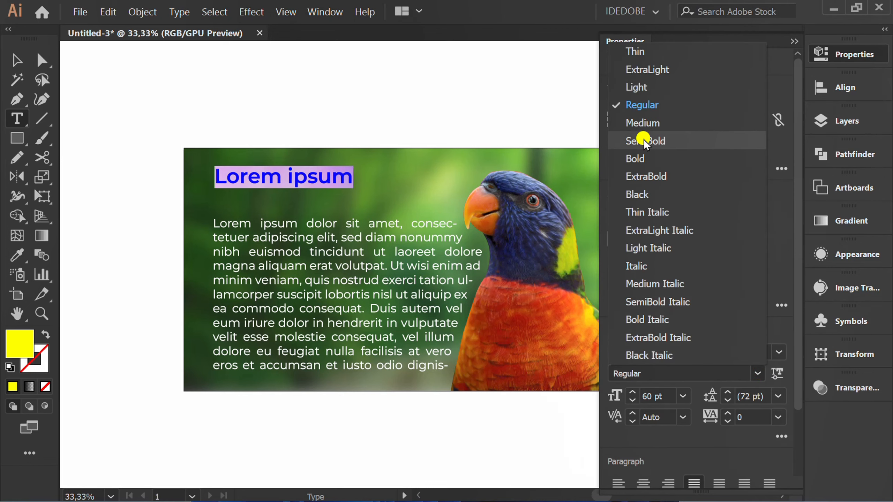
{"action": "left_click", "coordinate": [645, 141]}
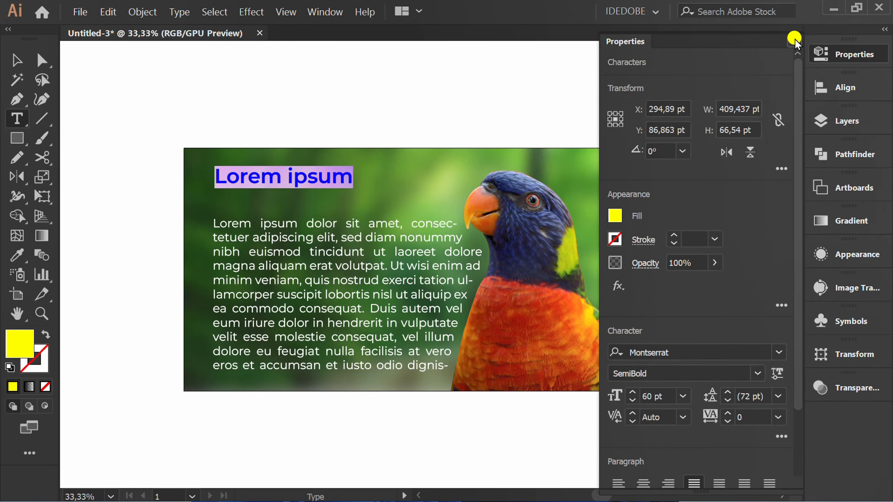
{"action": "key", "text": "Escape"}
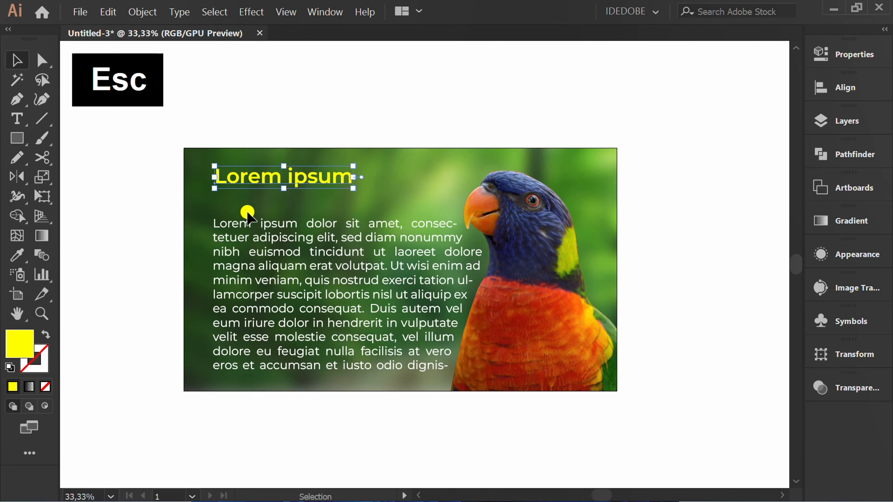